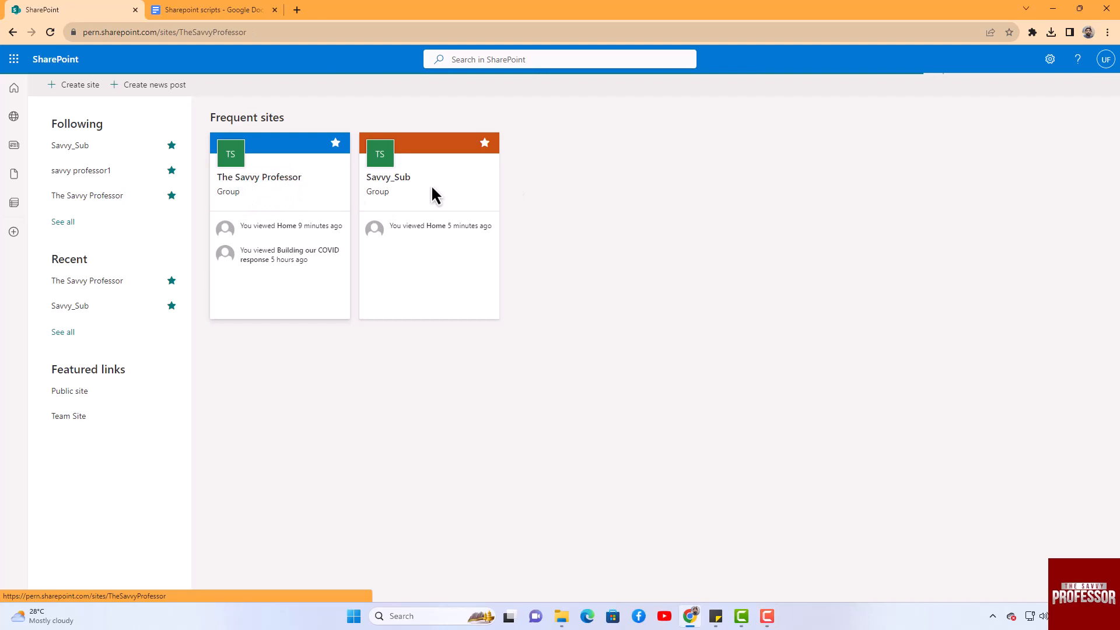
Step: Open The Savvy Professor team site from the Frequent sites cards
left_click(259, 176)
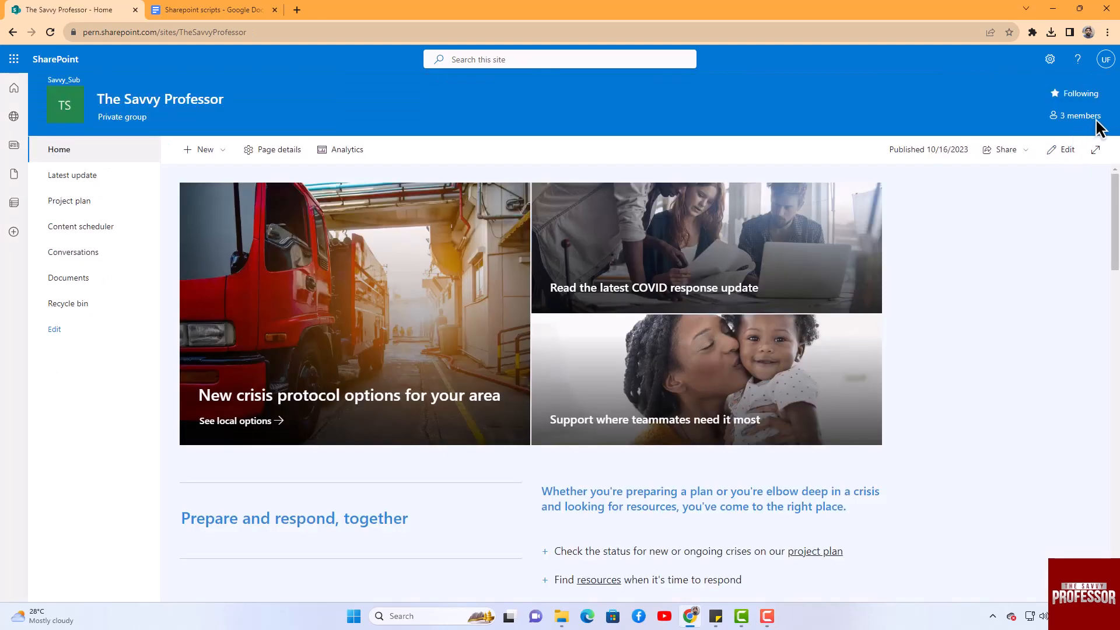
mouse_move(1059, 125)
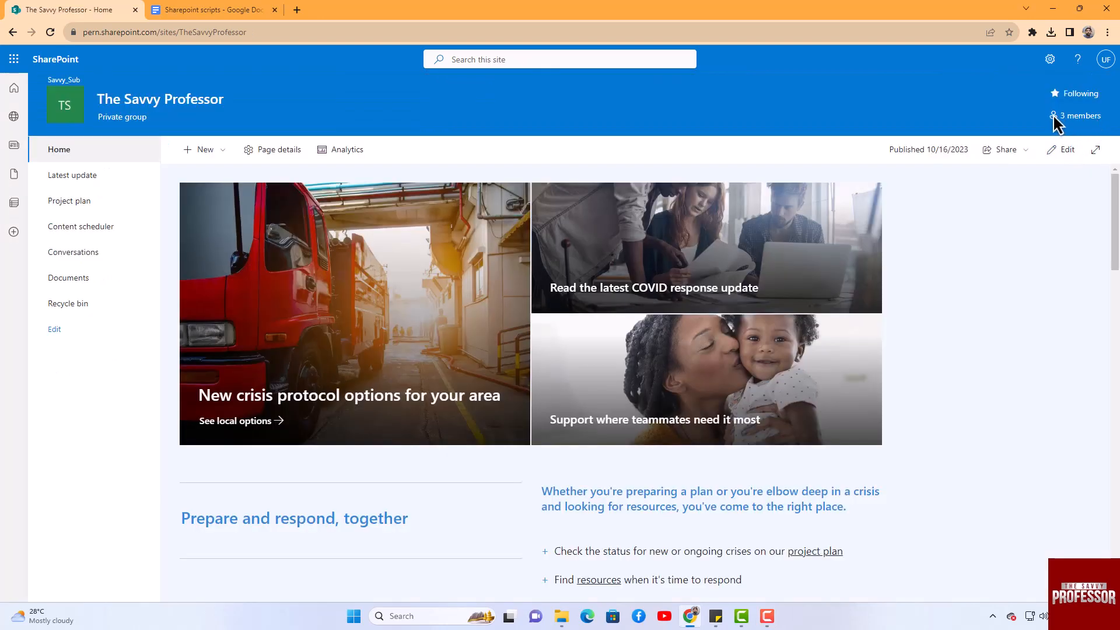
Step: Show the site's 3-member group list and the role choices for the first member
left_click(1080, 115)
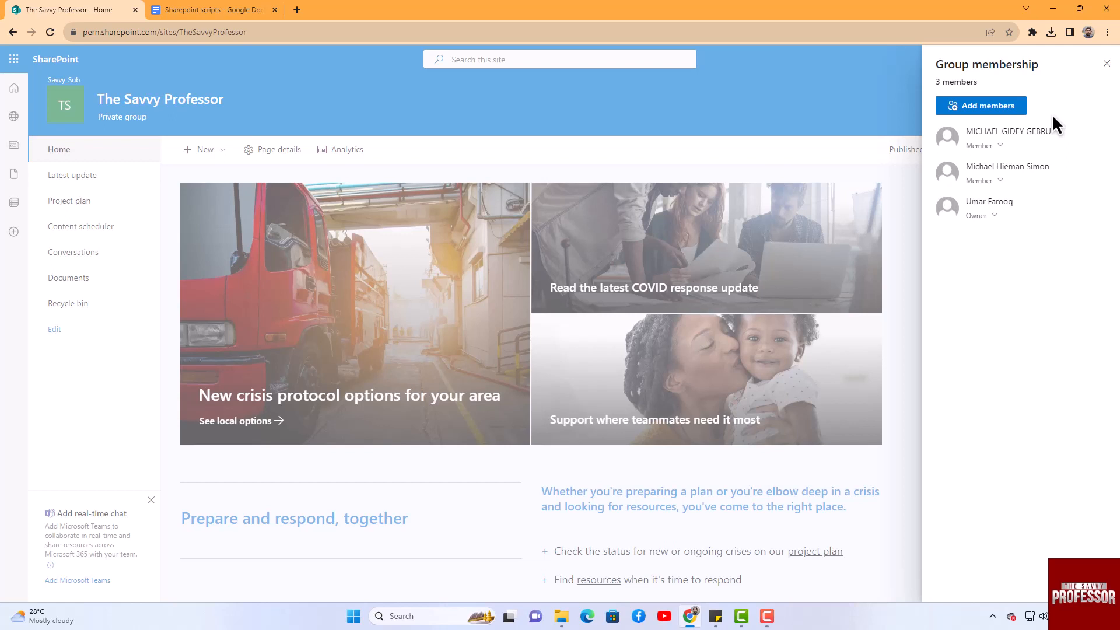
left_click(982, 144)
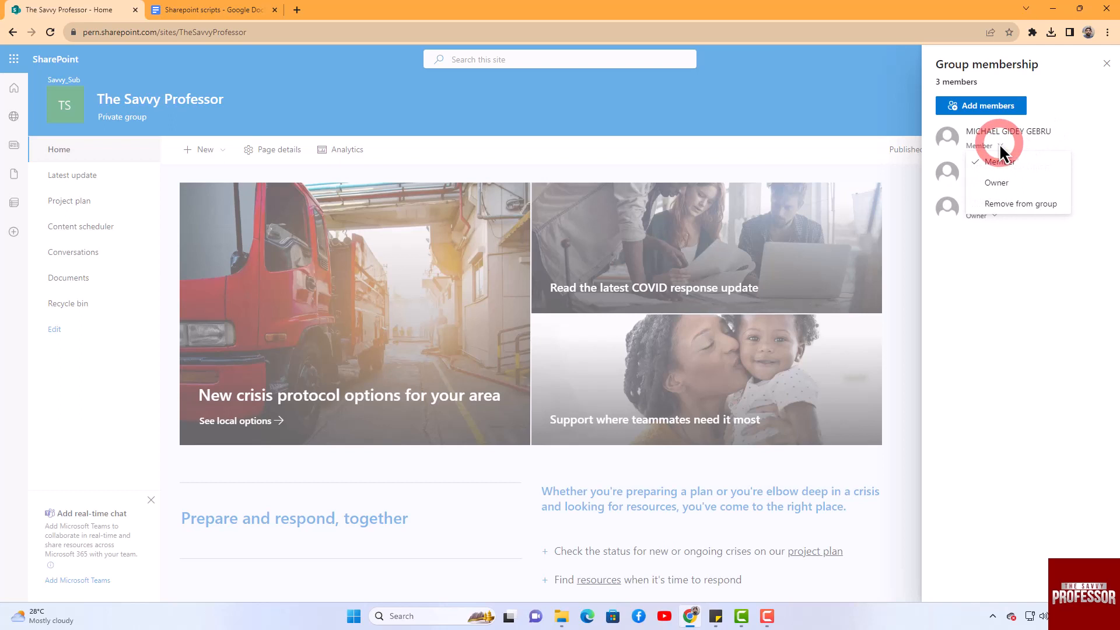
mouse_move(1030, 113)
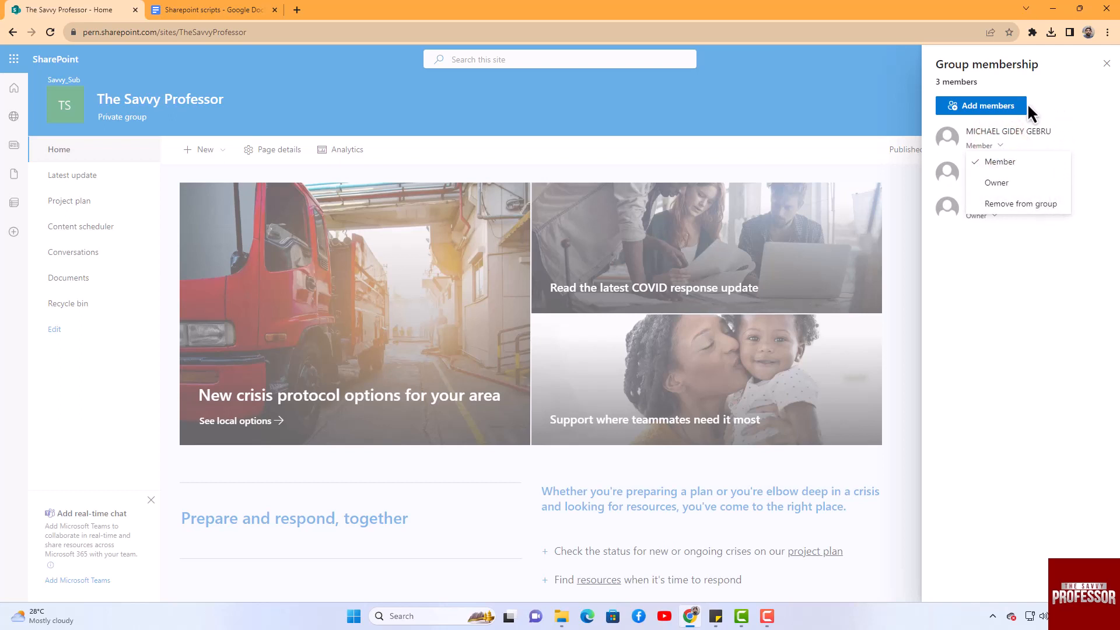
left_click(987, 106)
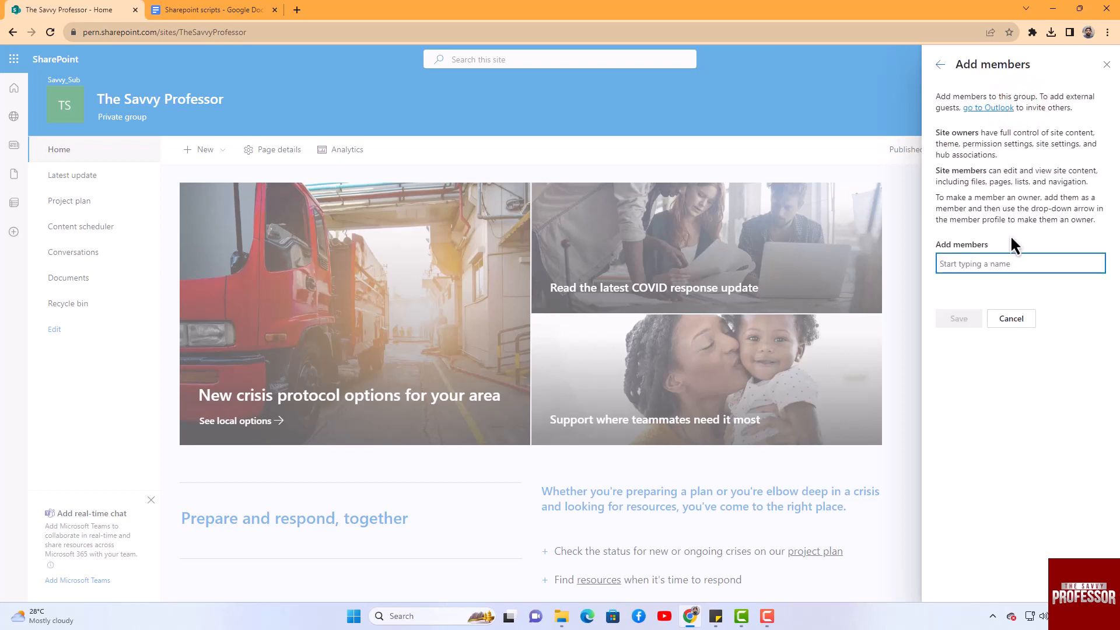
type("michael")
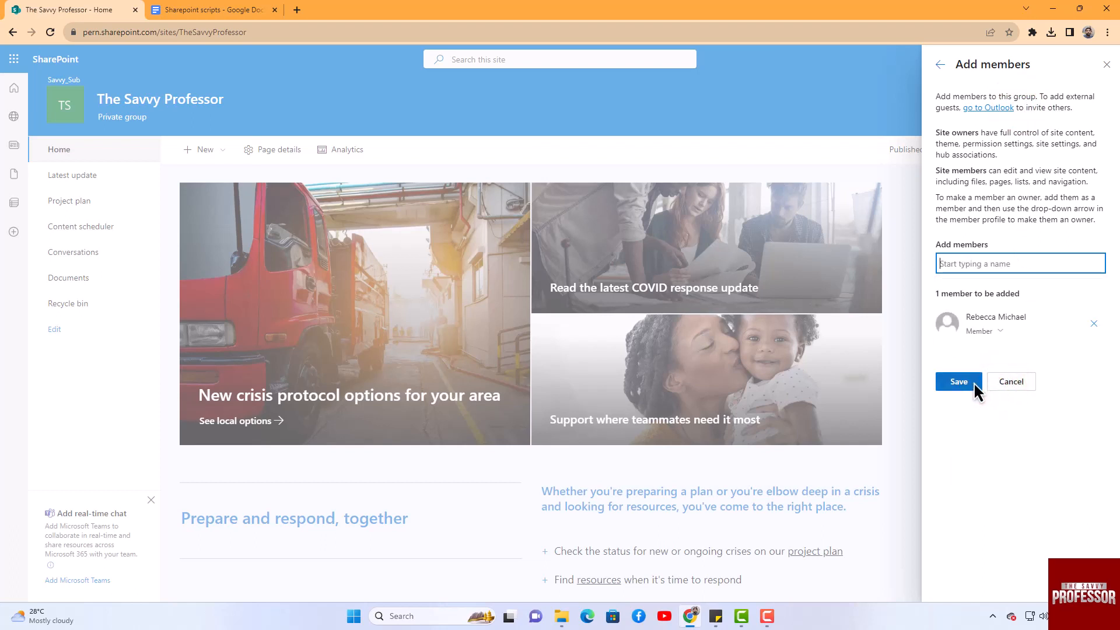
left_click(1000, 330)
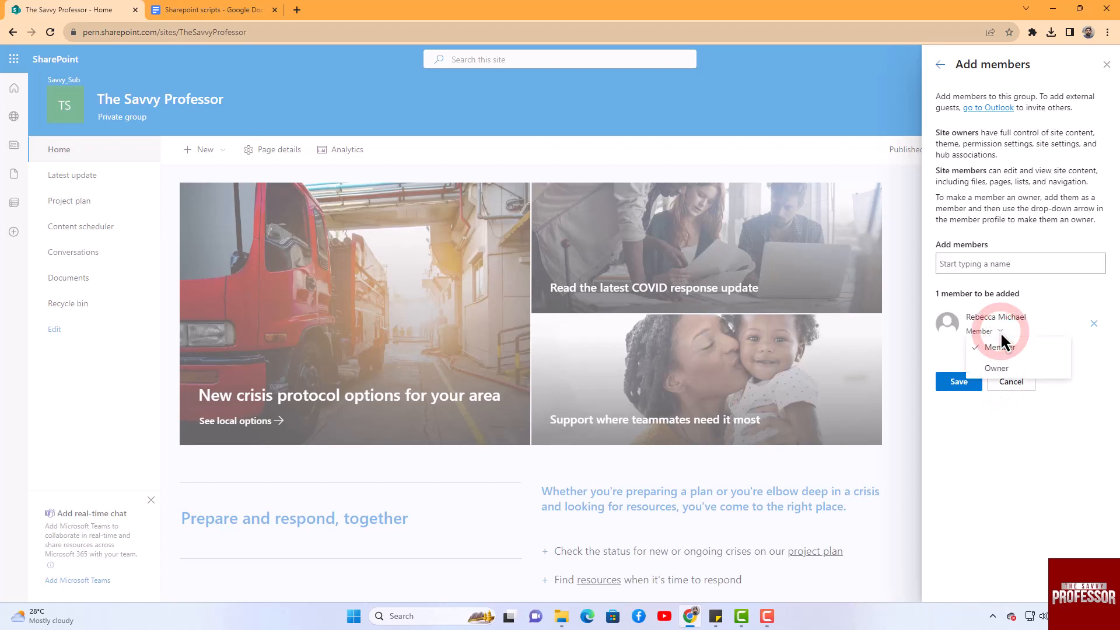
left_click(958, 380)
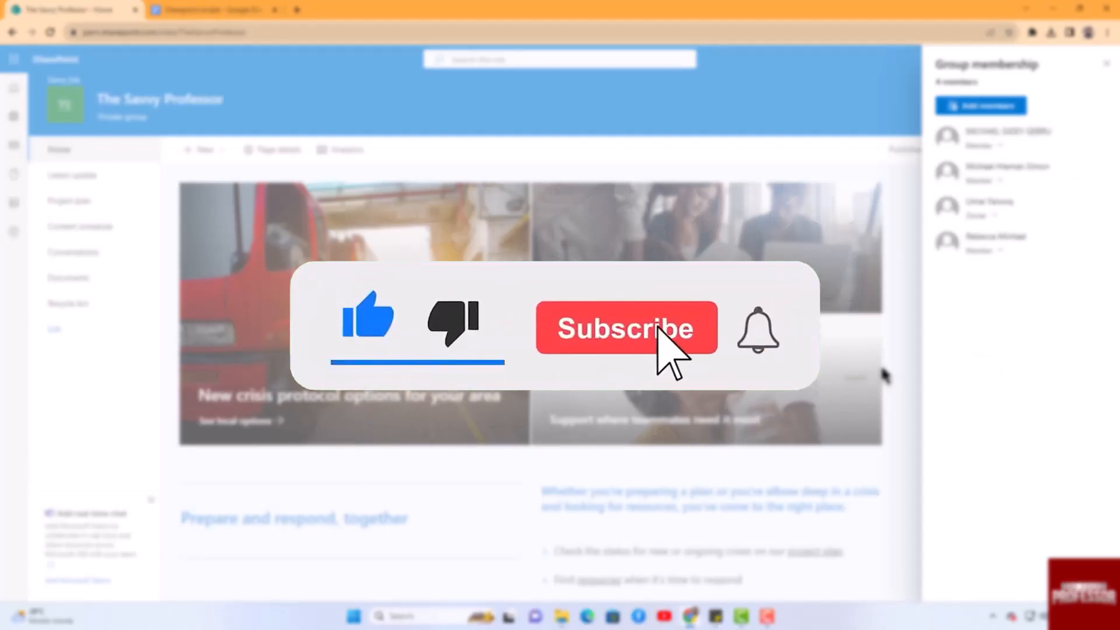
left_click(625, 327)
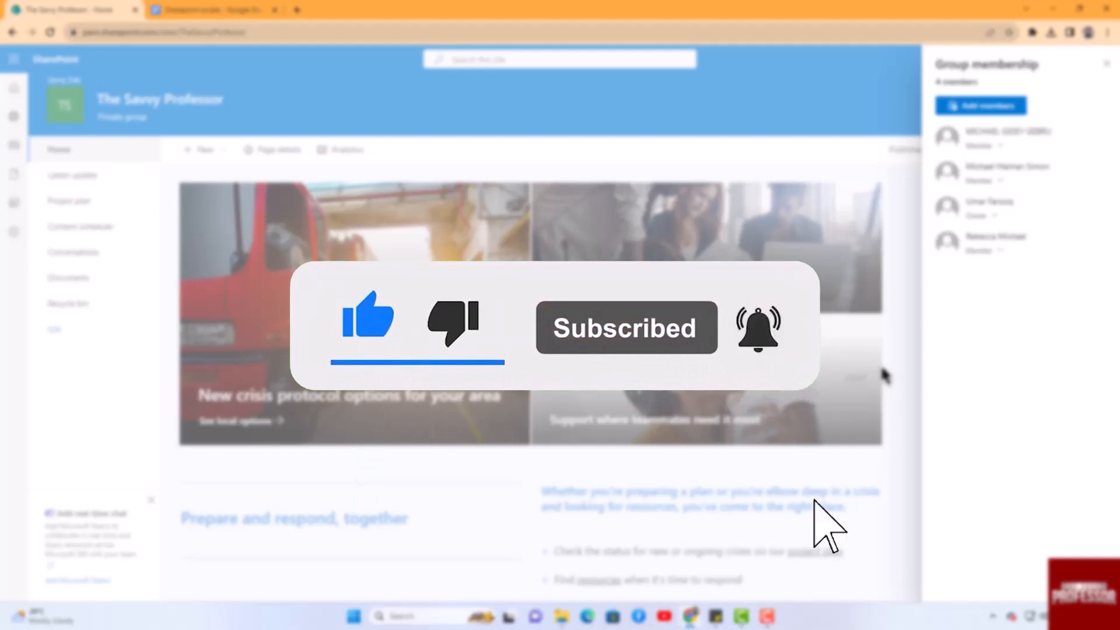